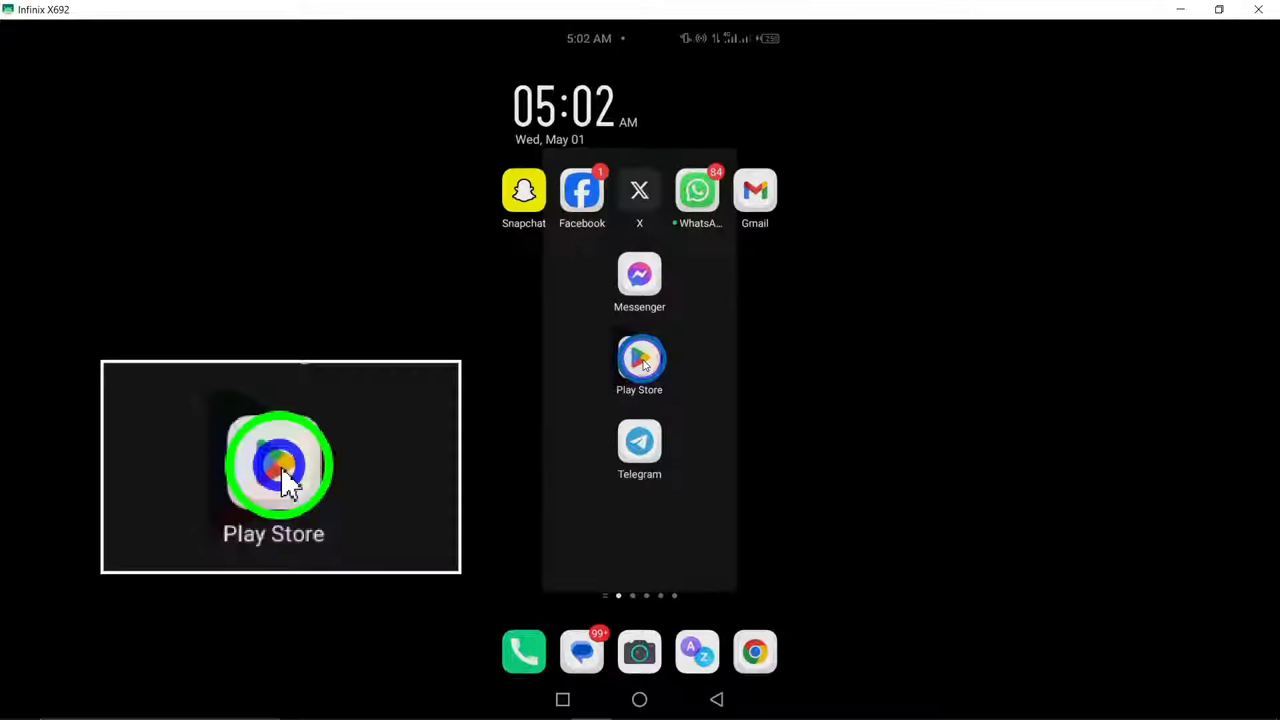
# - Launch Telegram from the home screen and show the two signed-in accounts in its drawer
pyautogui.click(639, 360)
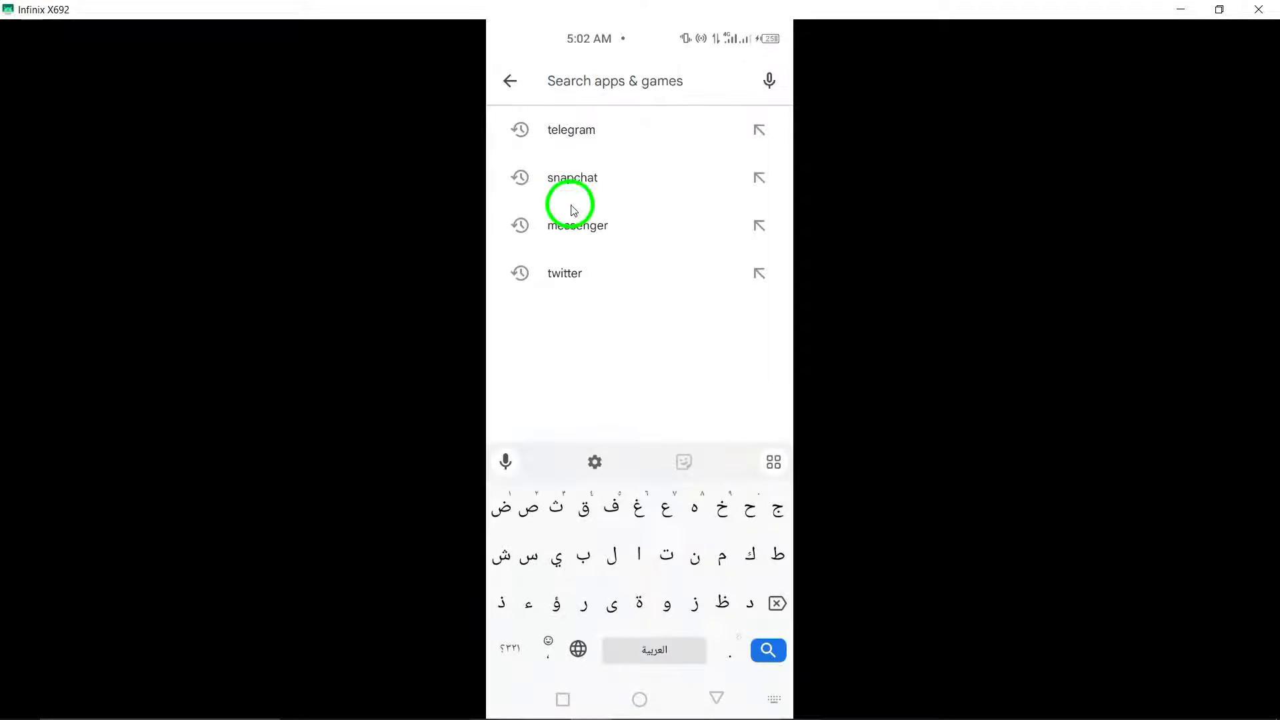
pyautogui.click(570, 129)
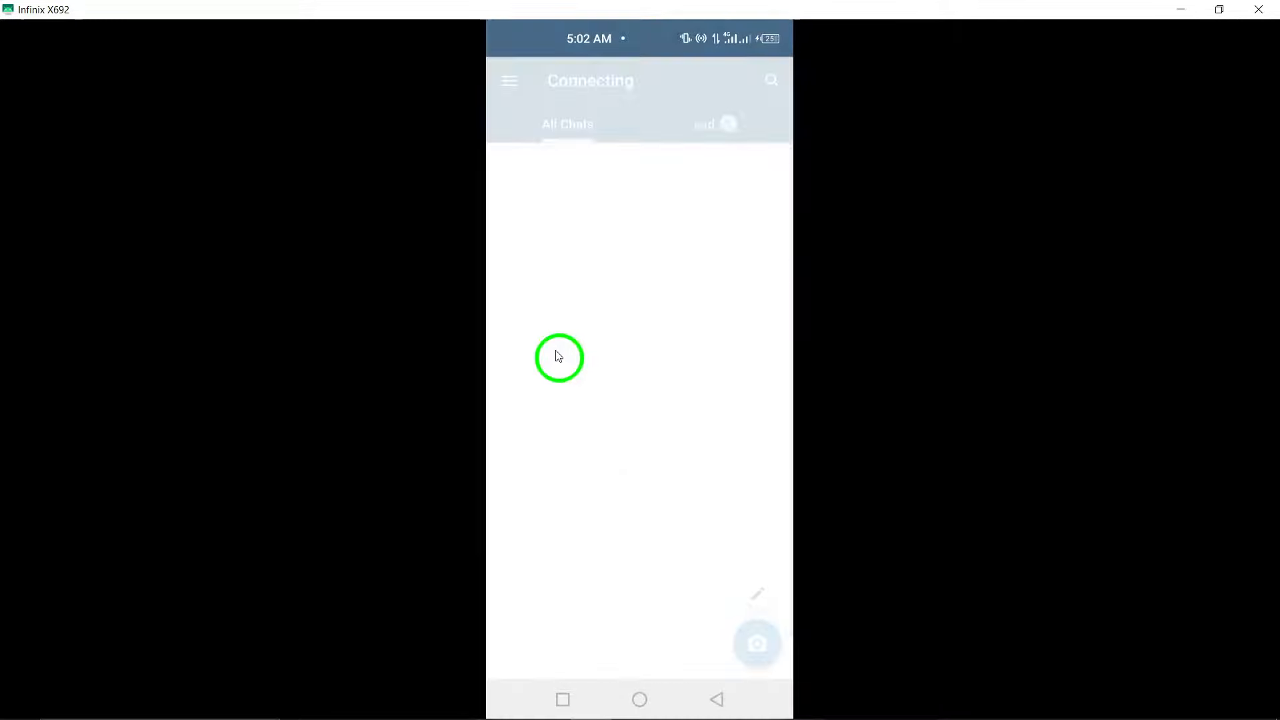
pyautogui.click(509, 81)
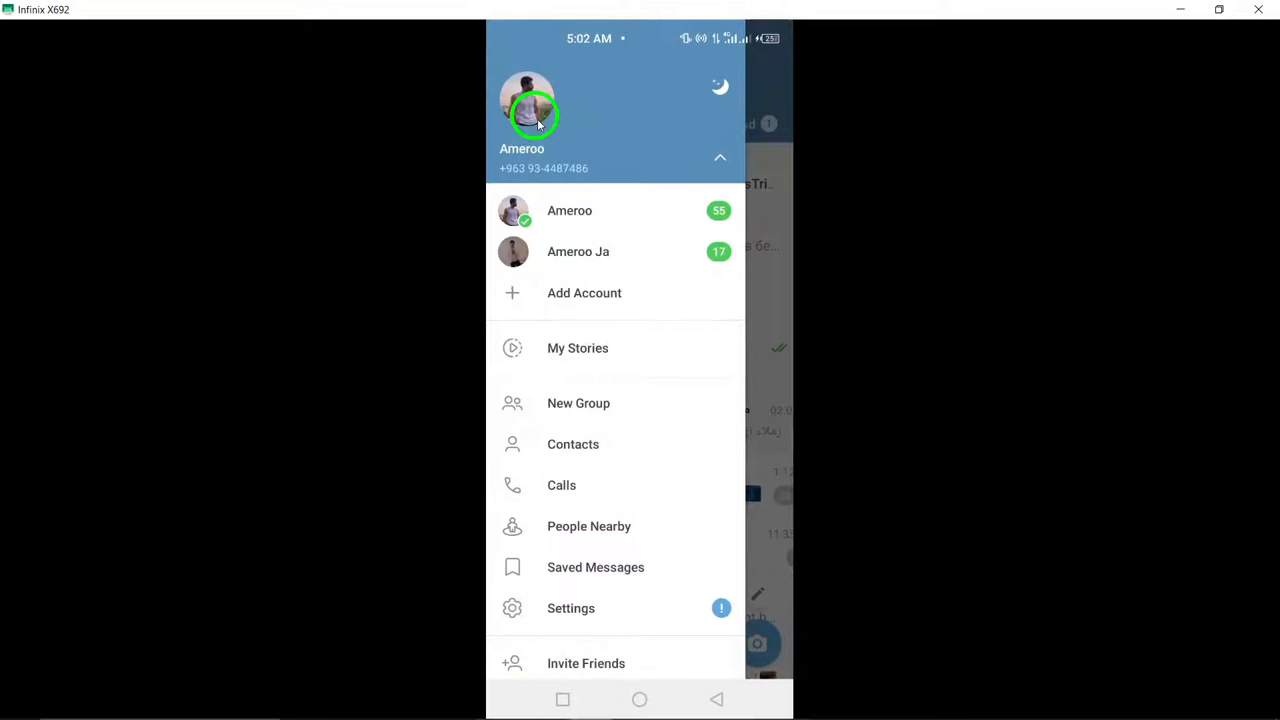
pyautogui.click(584, 292)
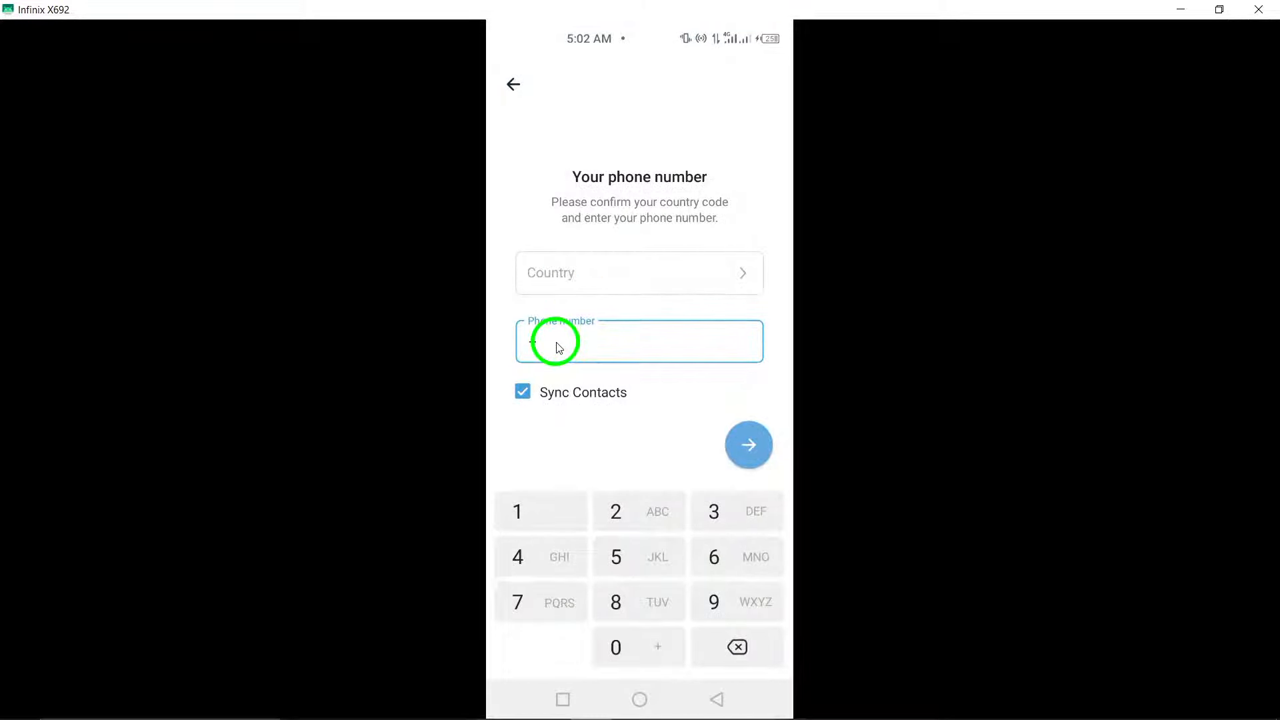
pyautogui.click(726, 537)
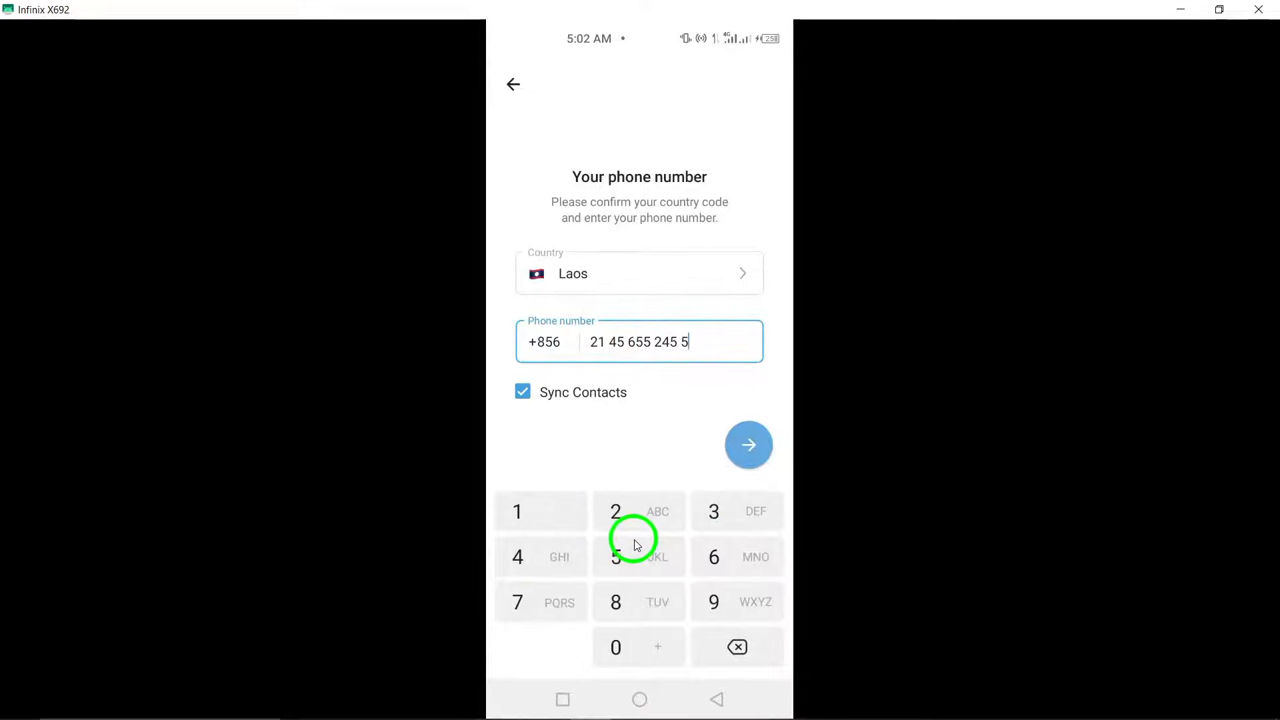
pyautogui.click(747, 445)
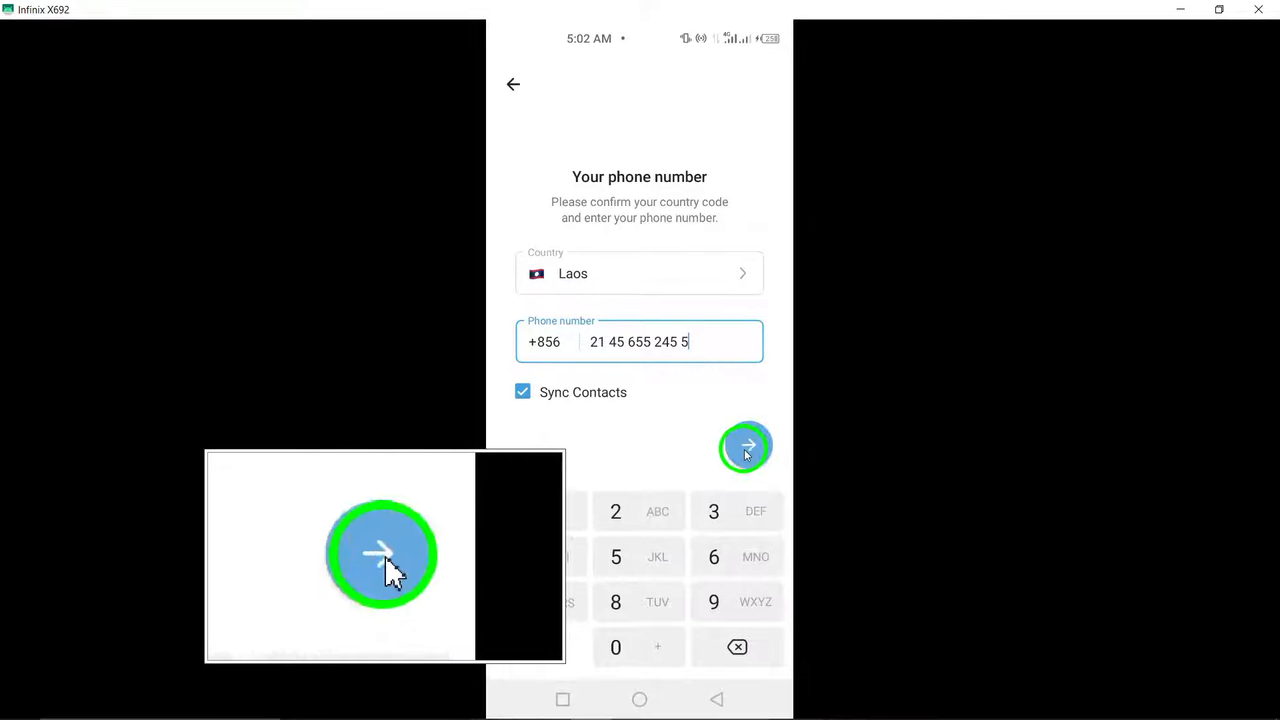